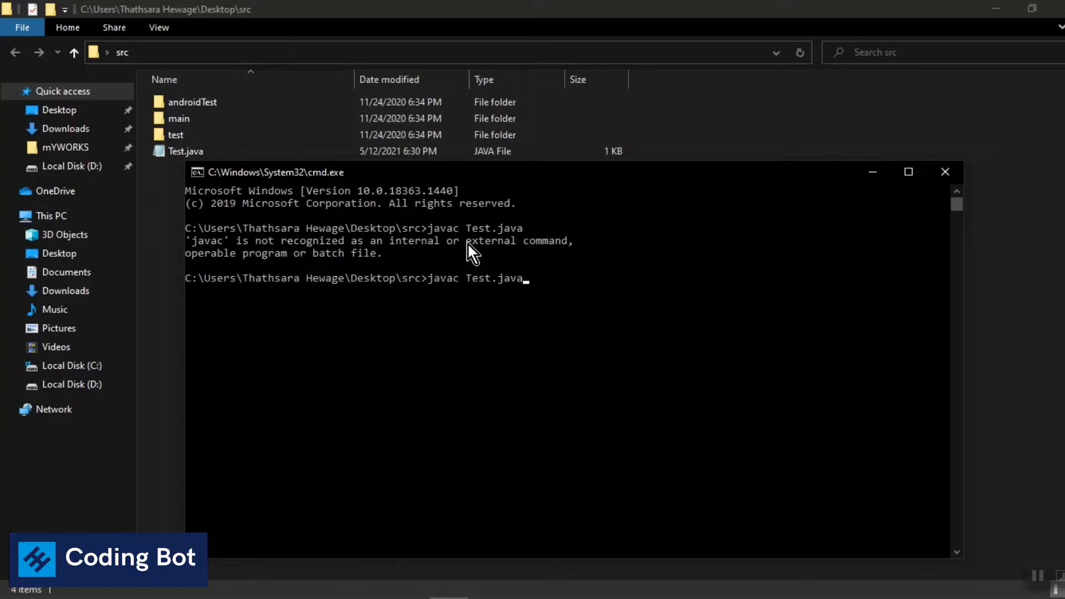
mouse_move(155, 330)
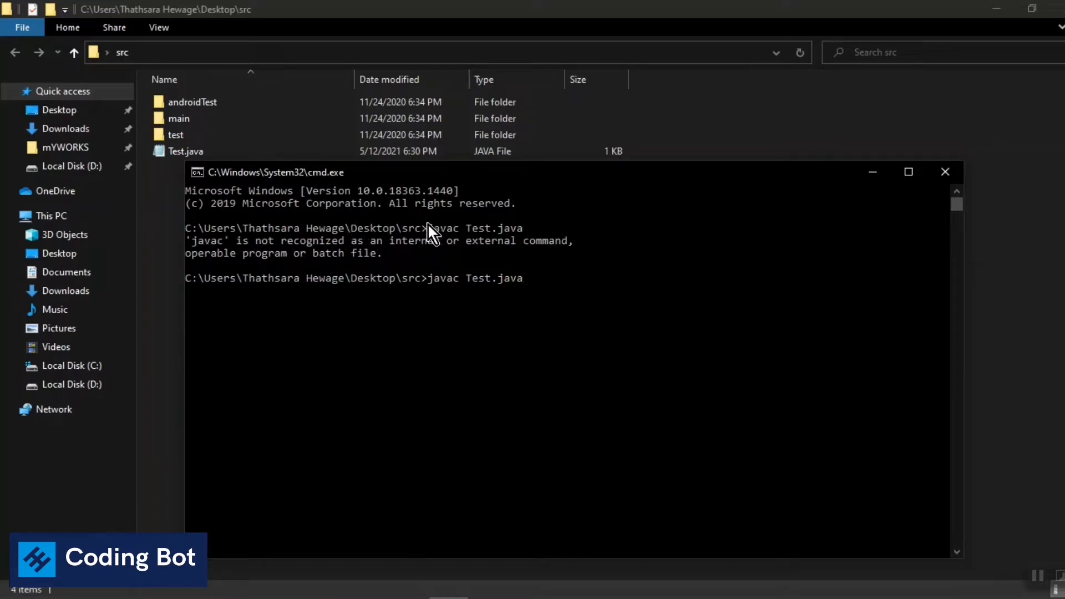
mouse_move(489, 248)
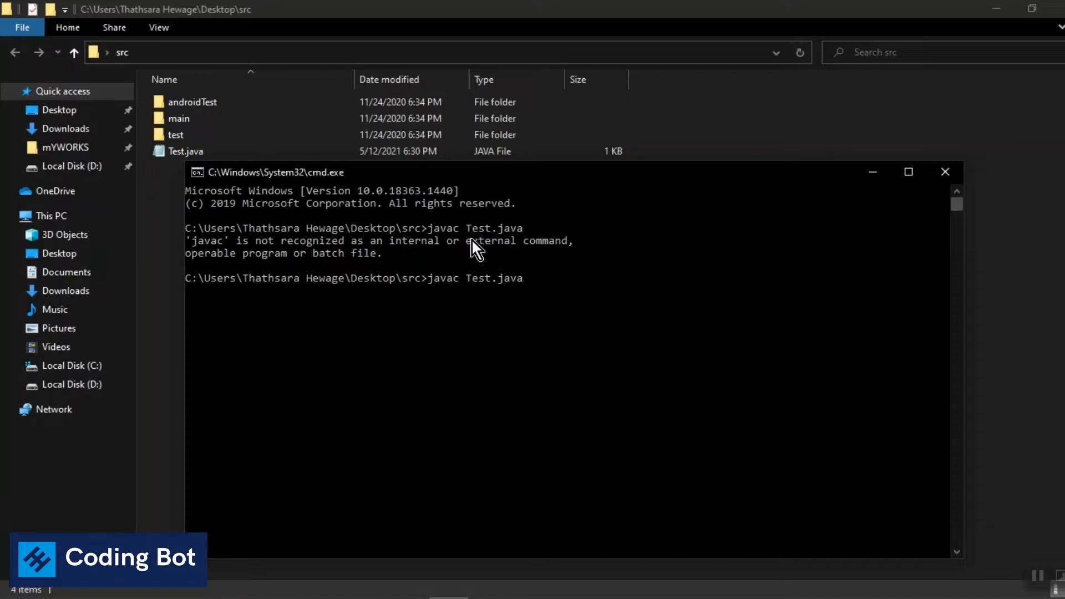
mouse_move(518, 269)
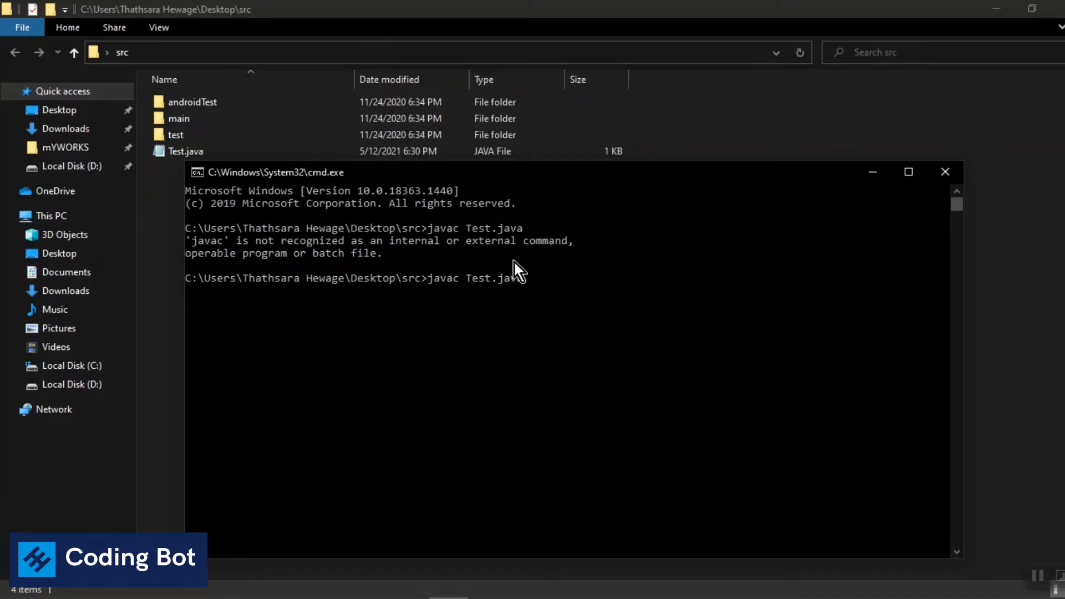
mouse_move(539, 254)
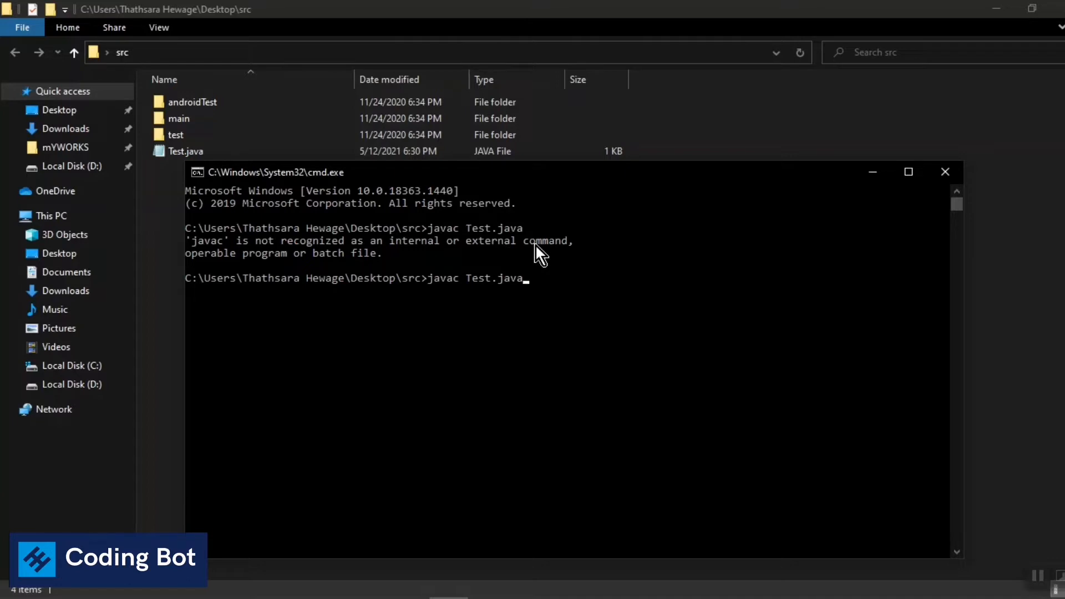
mouse_move(550, 251)
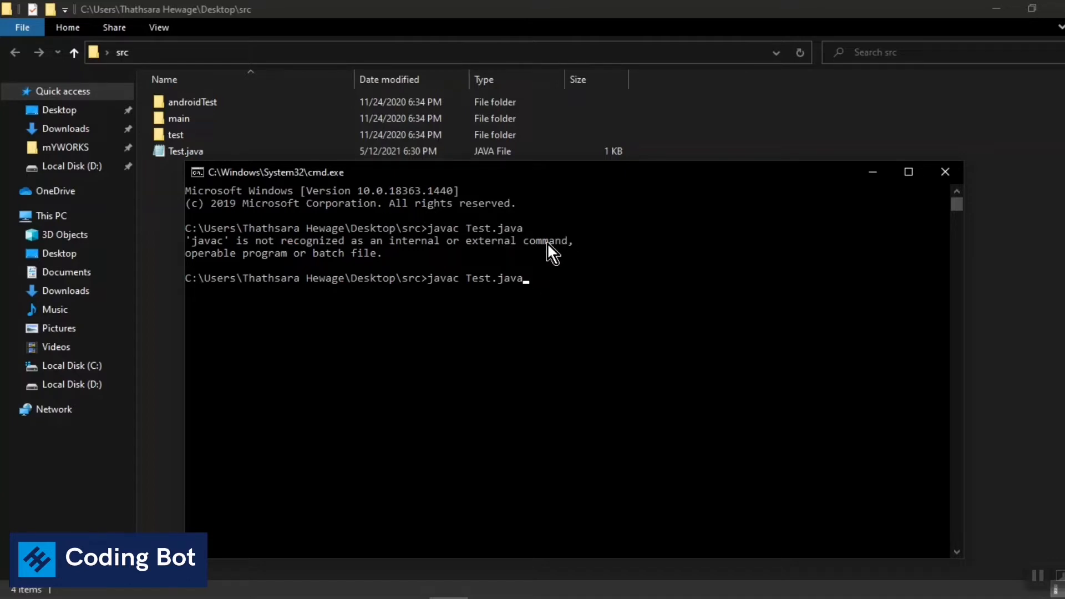
mouse_move(554, 278)
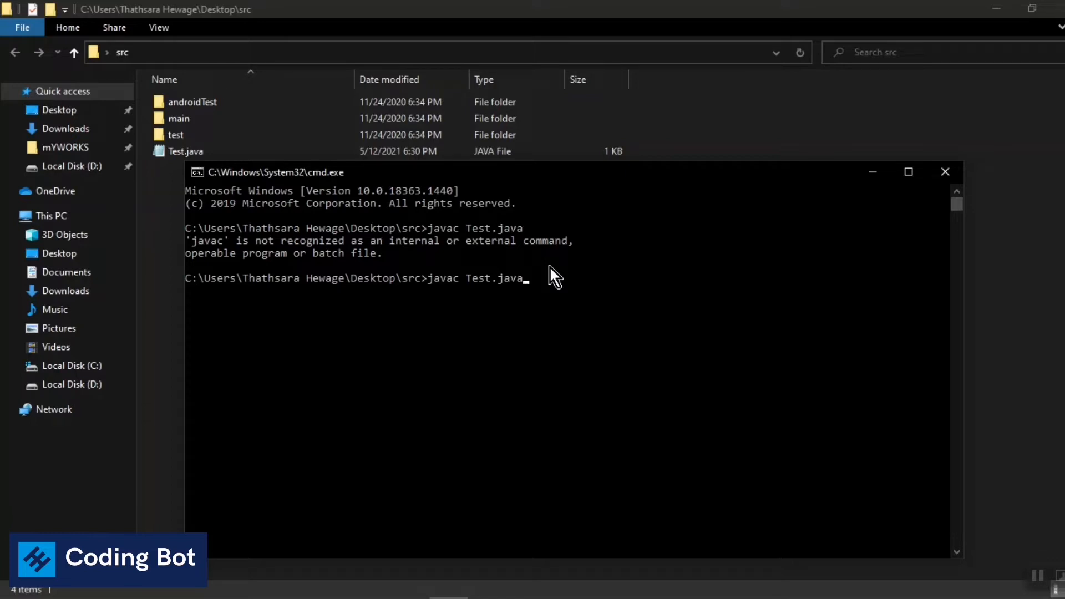
Rerun 'javac Test.java' and see the same 'not recognized' error
key("enter")
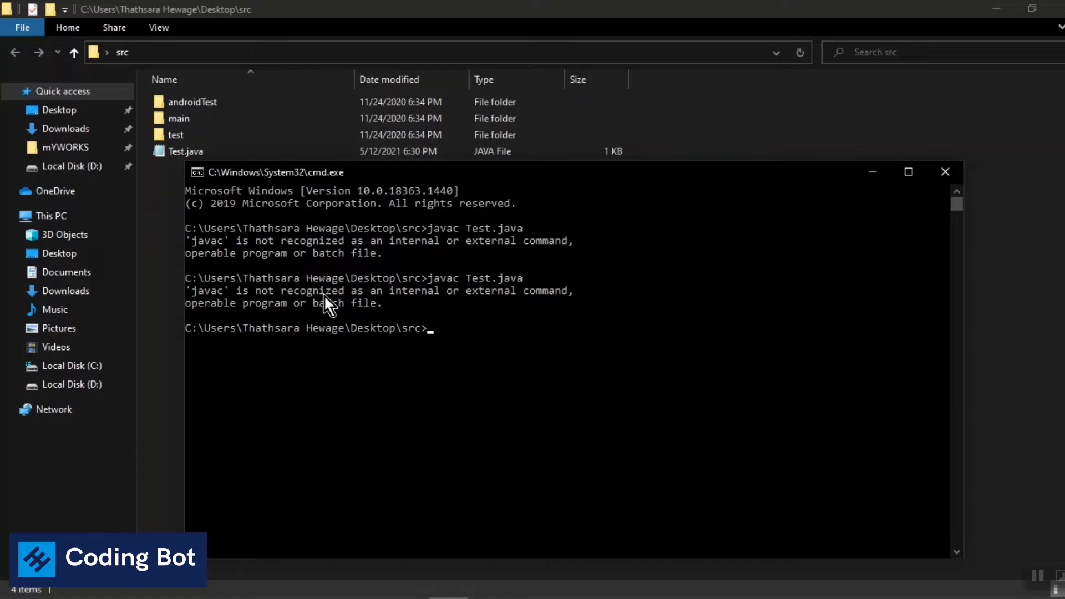
mouse_move(387, 312)
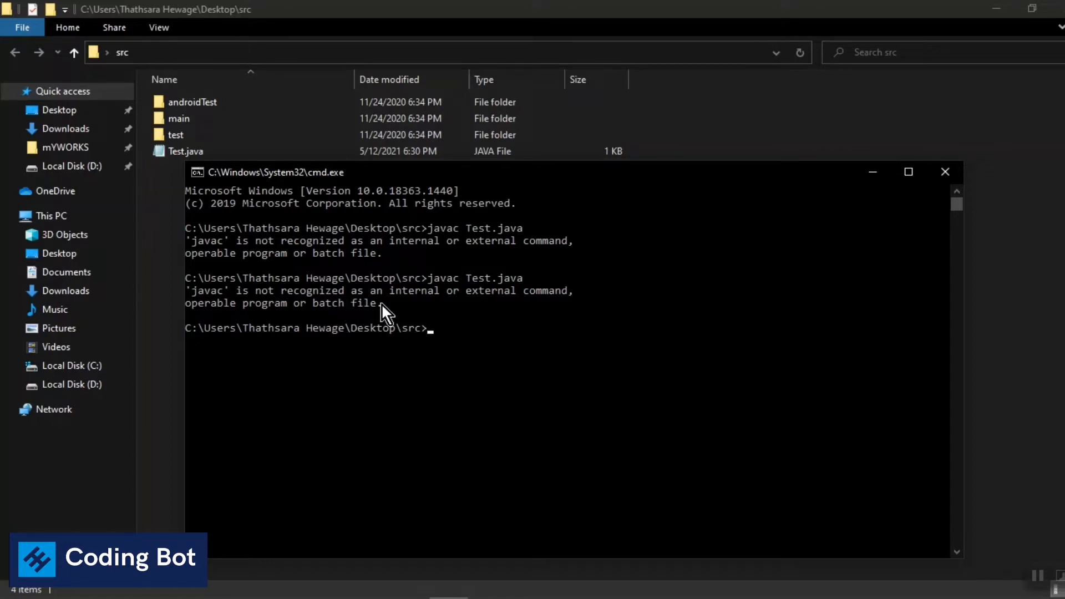
mouse_move(360, 332)
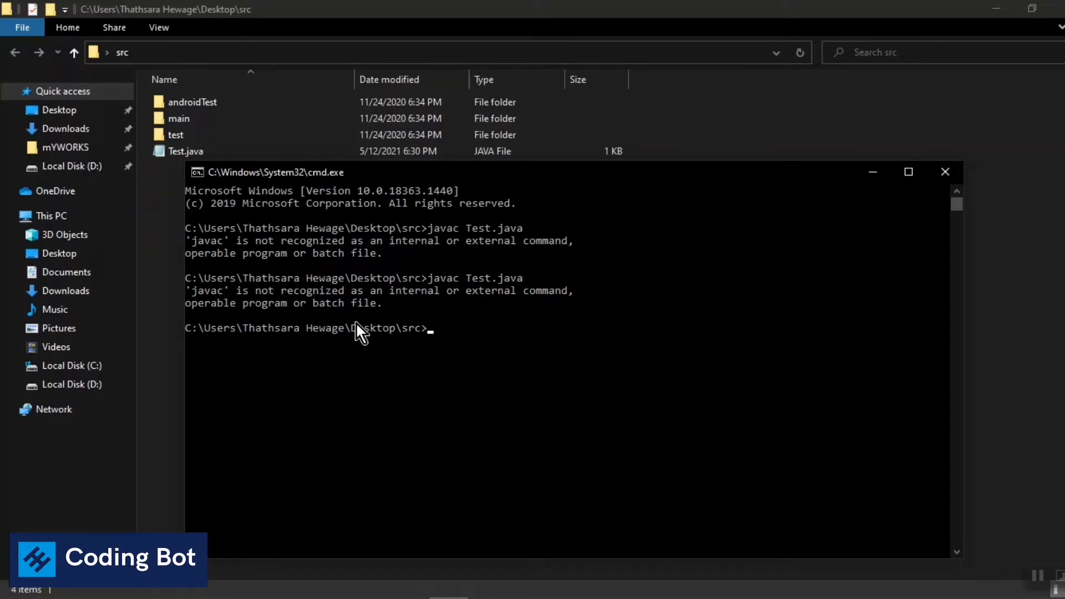
mouse_move(560, 354)
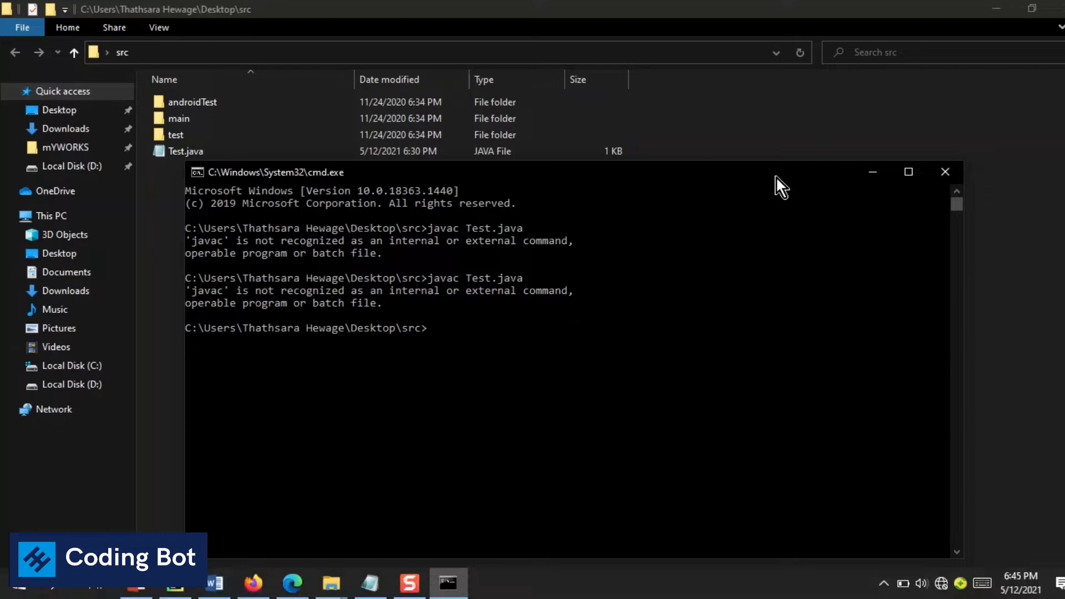
mouse_move(873, 172)
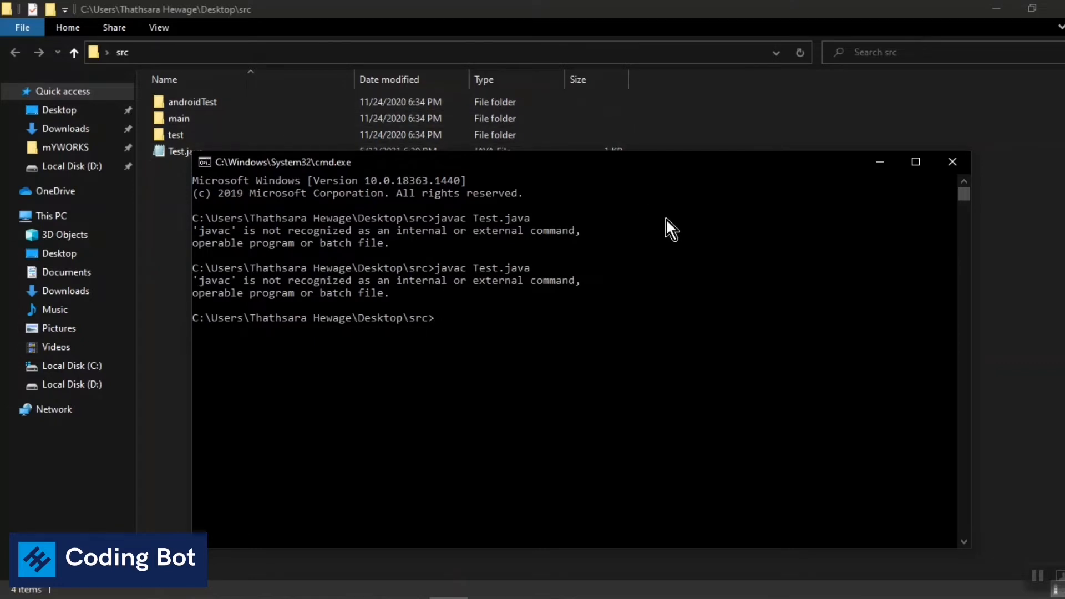
mouse_move(666, 182)
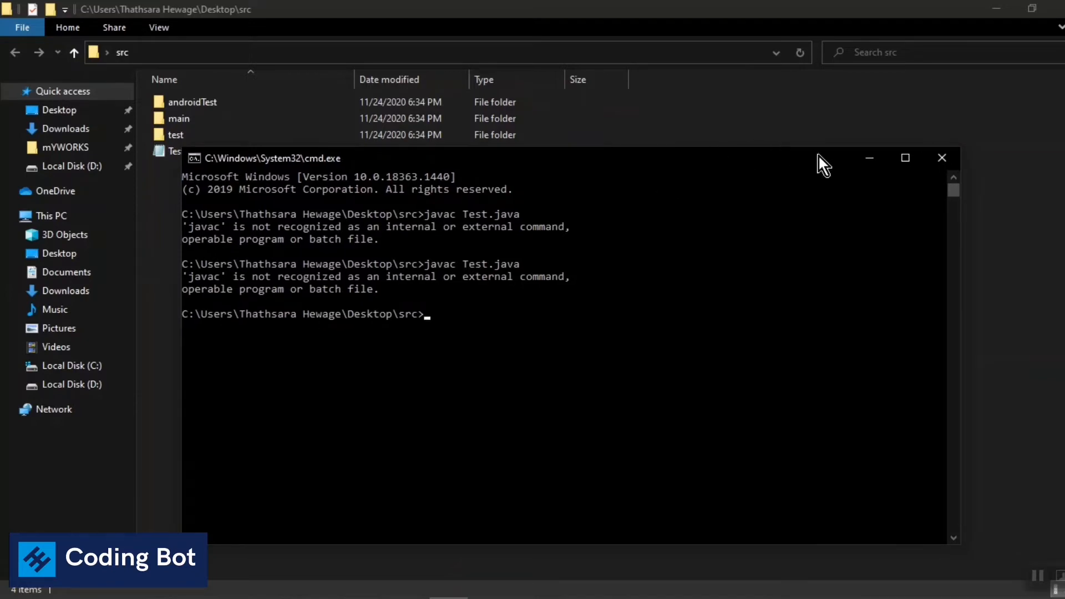
mouse_move(567, 257)
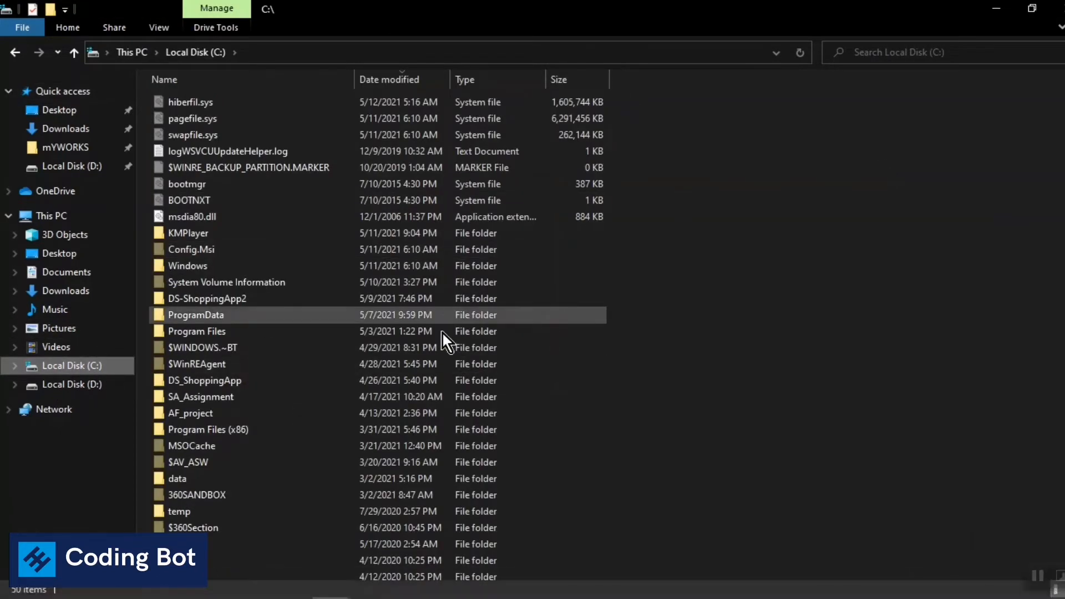
Browse Local Disk (C:) to Program Files\Java\jdk1.8.0_241 in File Explorer
scroll("down", 3)
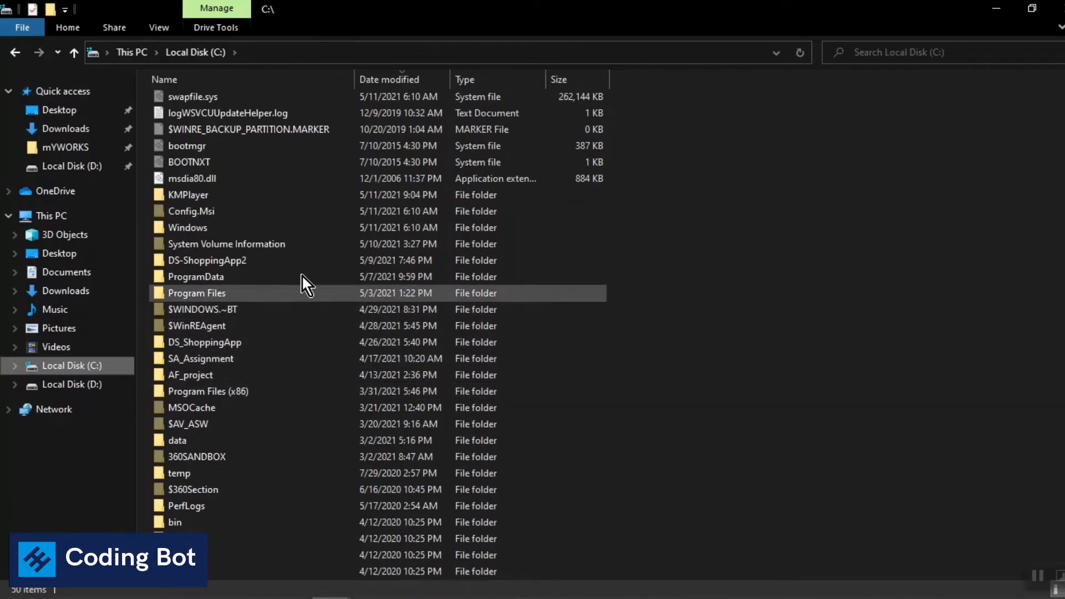
left_click(204, 341)
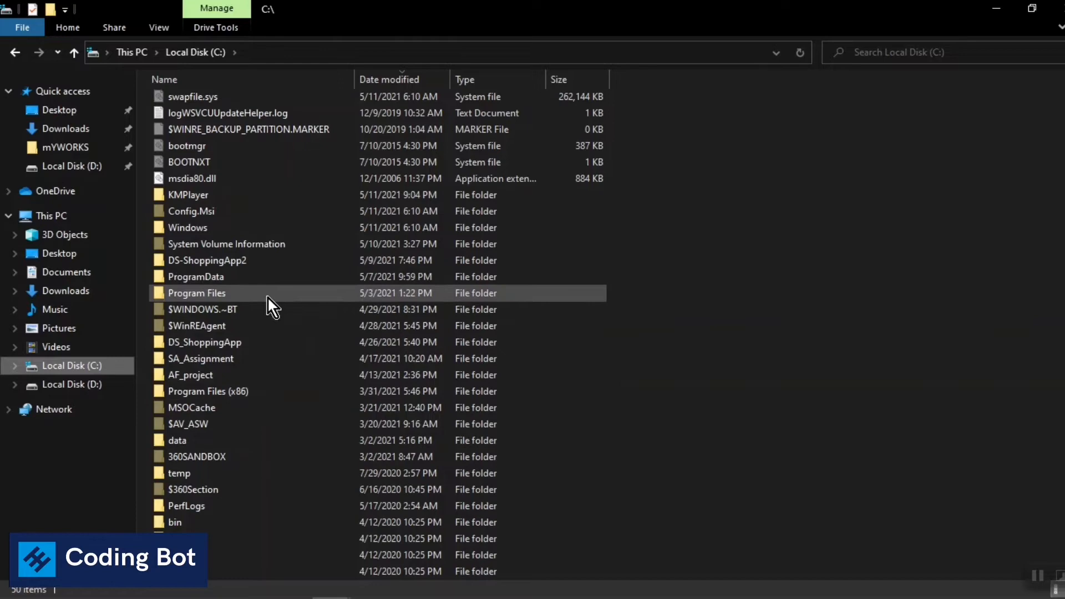
double_click(197, 293)
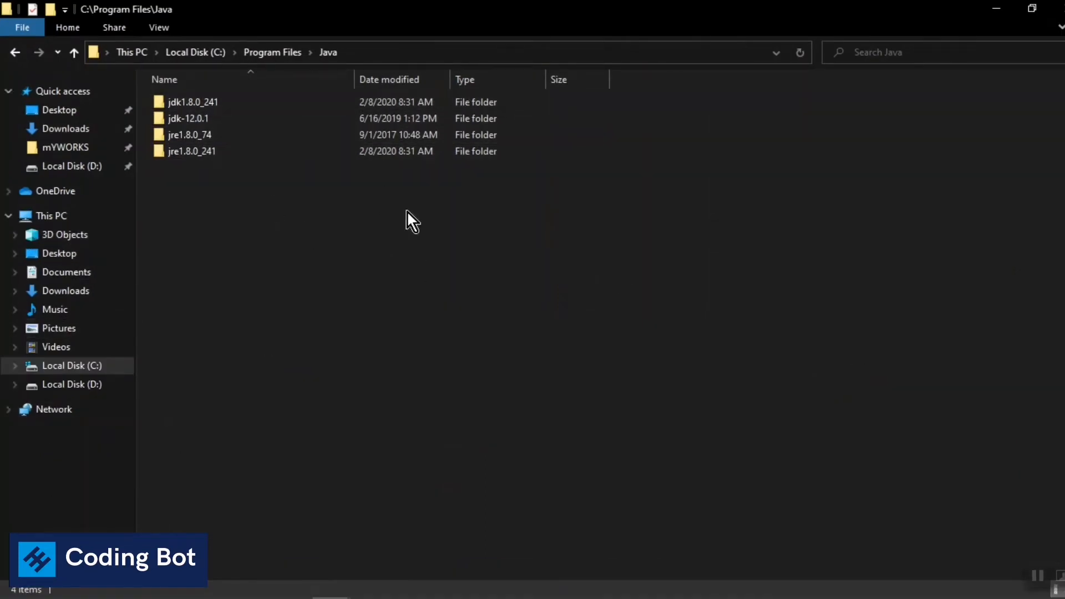
left_click(193, 102)
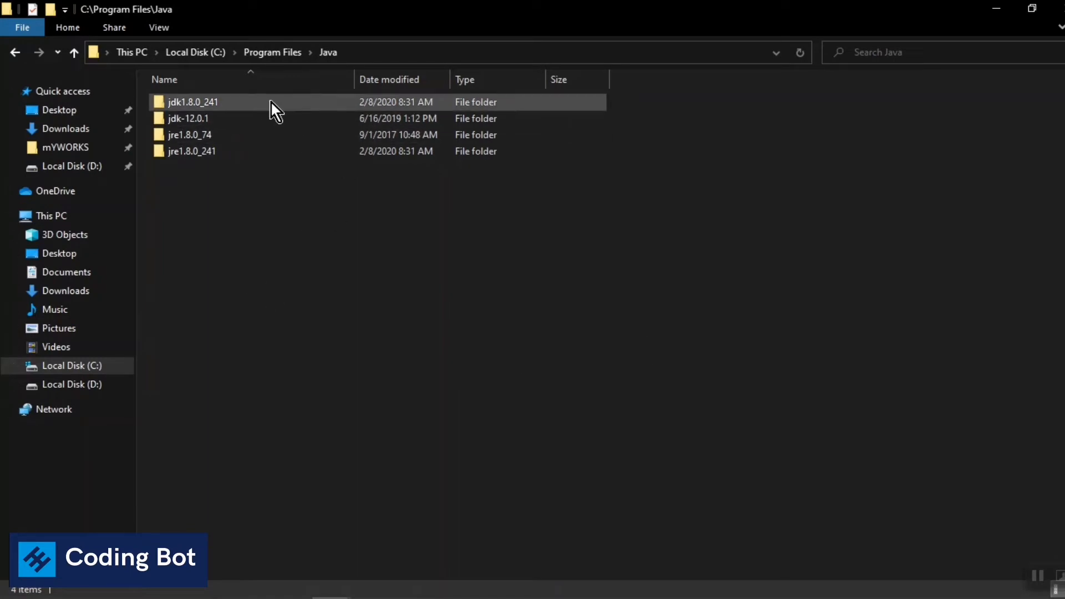
double_click(192, 102)
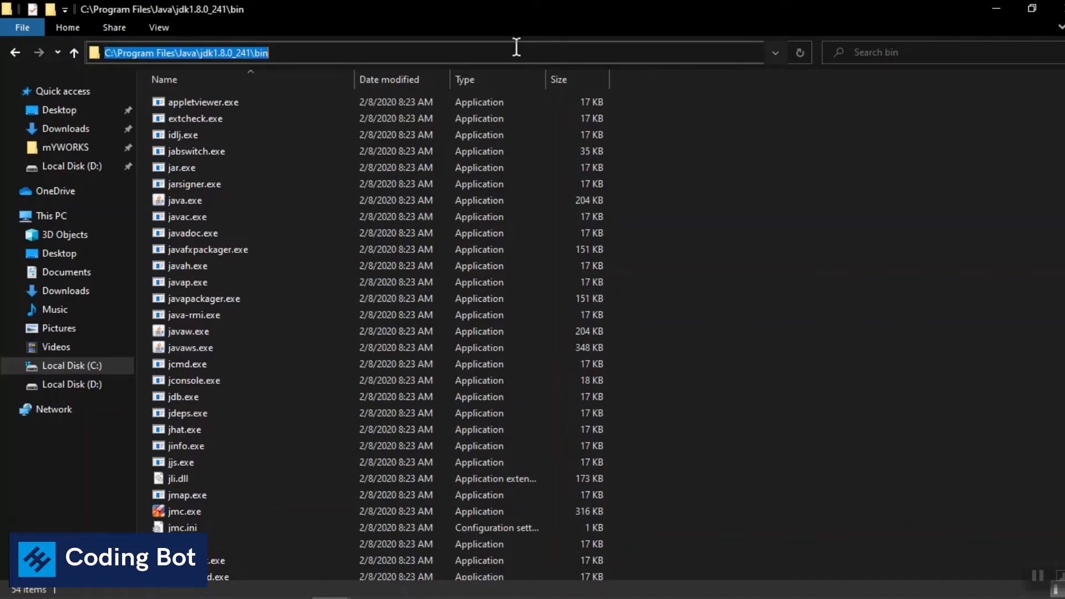
mouse_move(388, 134)
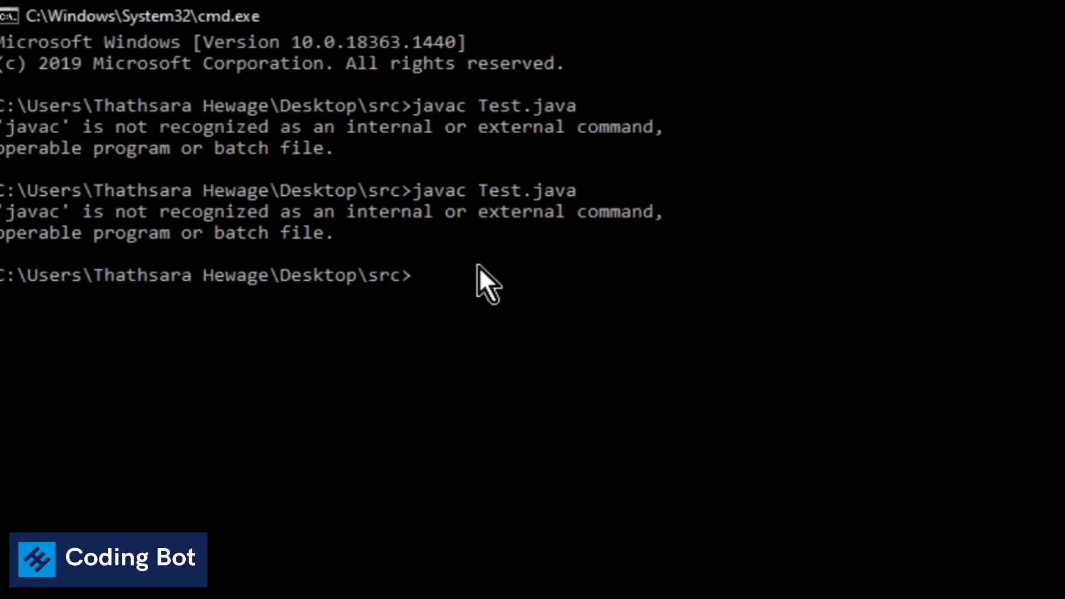
Set path="C:\Program Files\Java\jdk1.8.0_241\bin", then enter 'javac Test.java'
type("set")
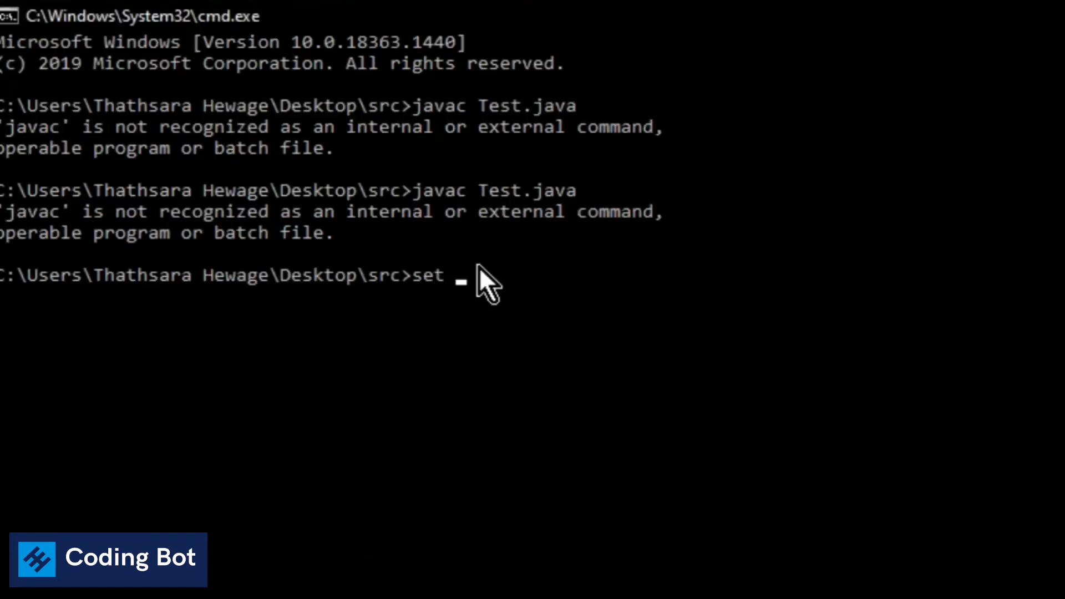
type("path")
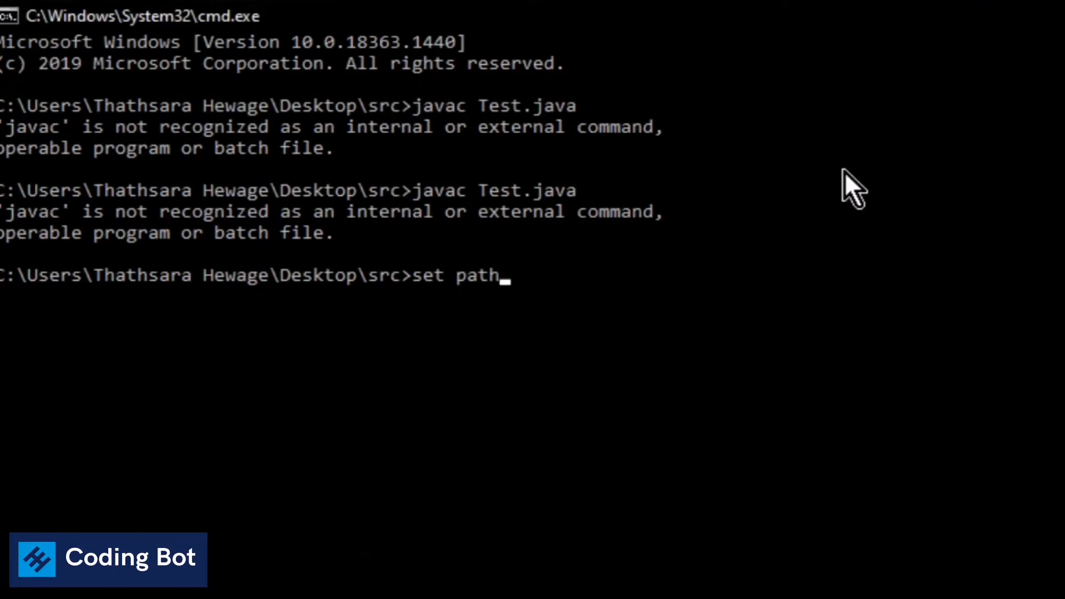
type("=\"")
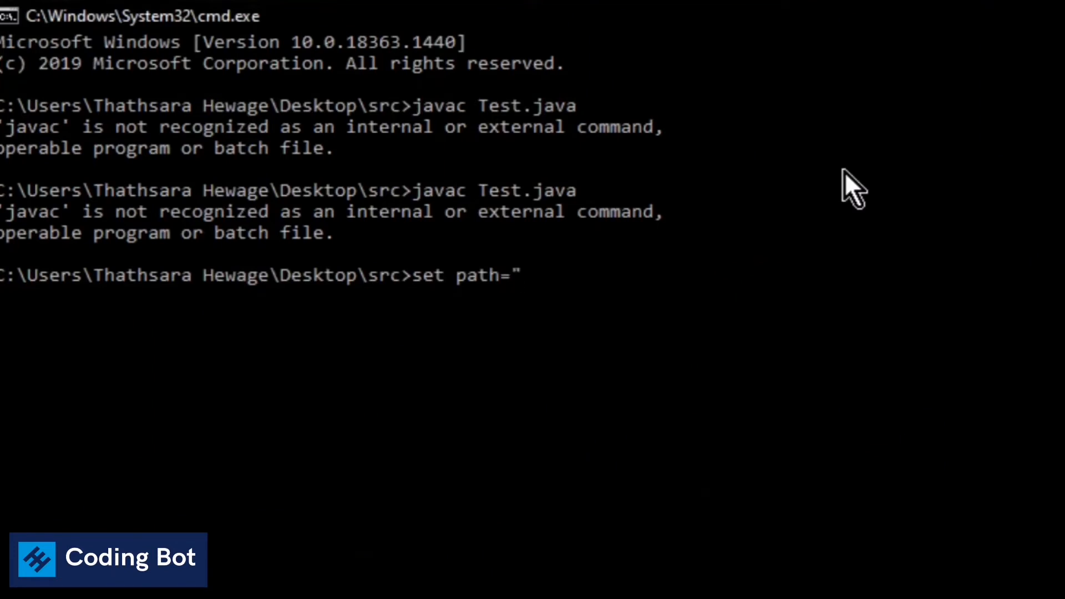
type("\"")
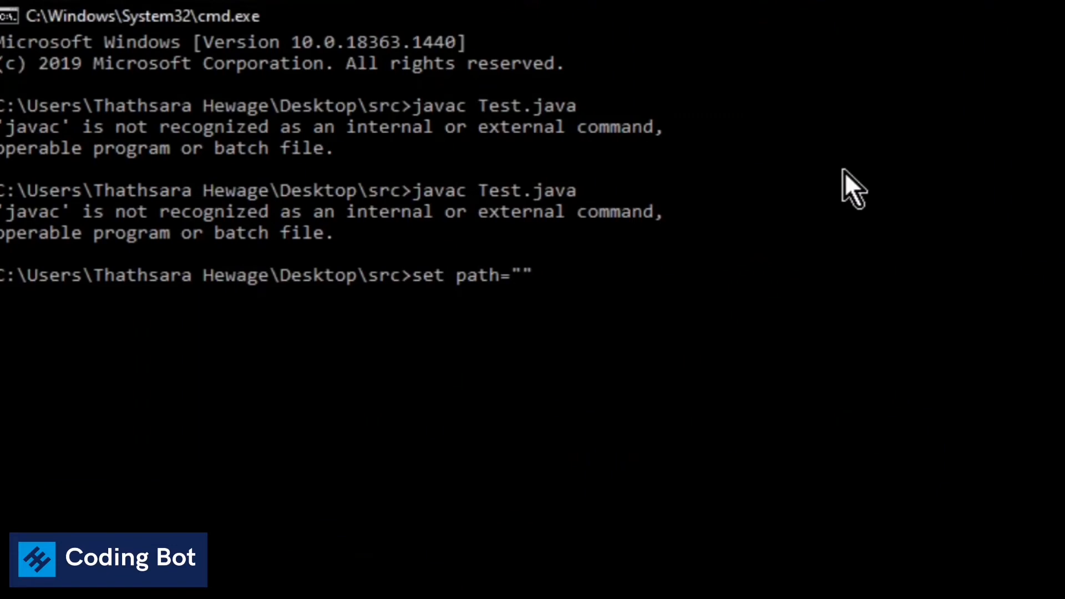
type("C:\\Program Files\\Java\\jdk1.8.0_241\\bin")
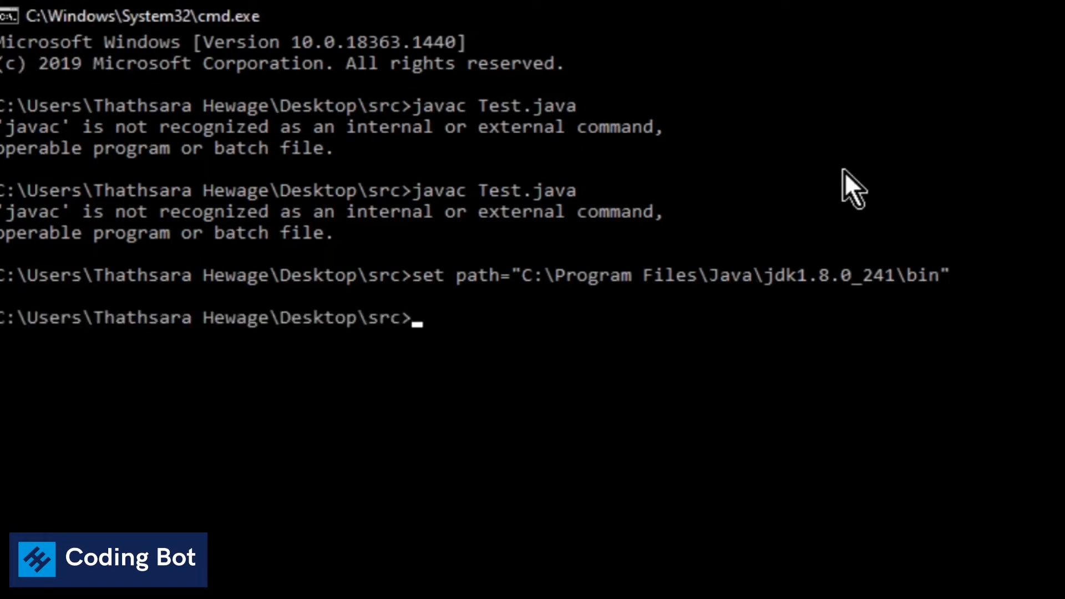
type("javac Test.java")
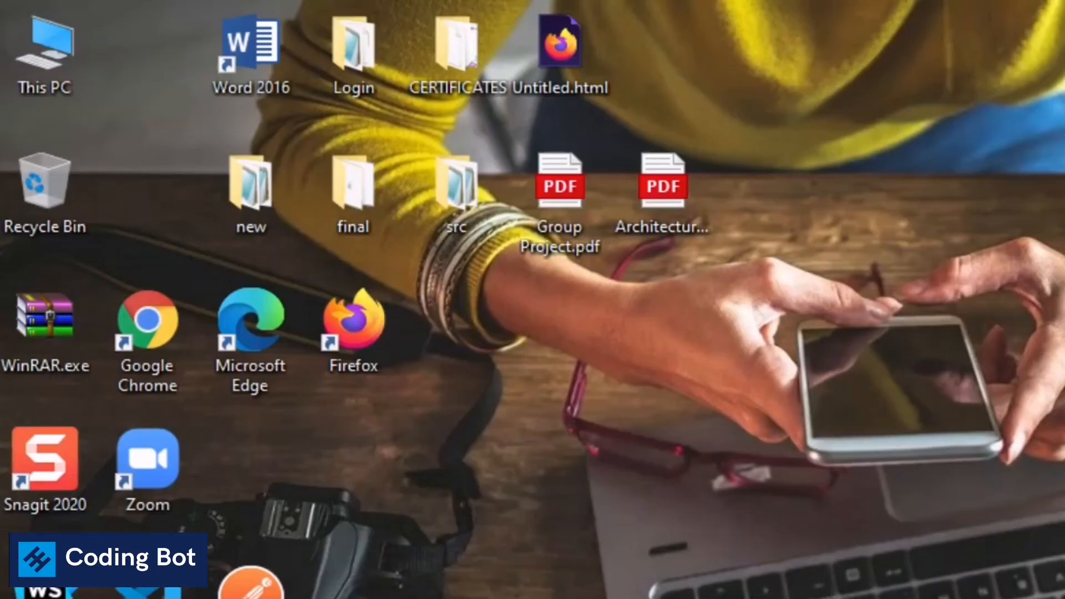
Open the desktop src folder and view the compiled Test.class in Notepad
double_click(455, 183)
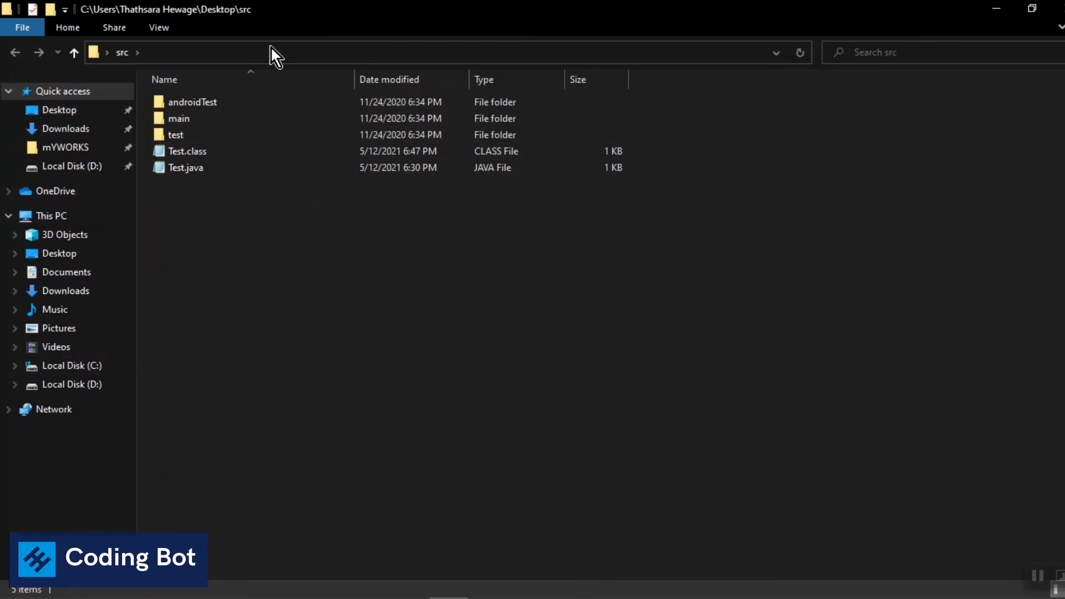
left_click(185, 167)
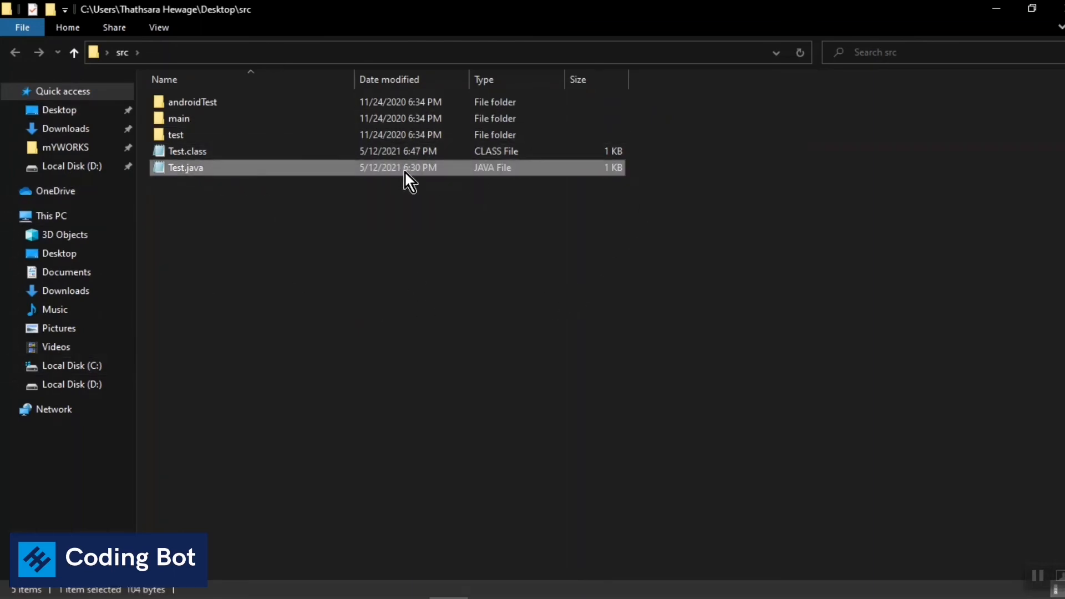
double_click(187, 151)
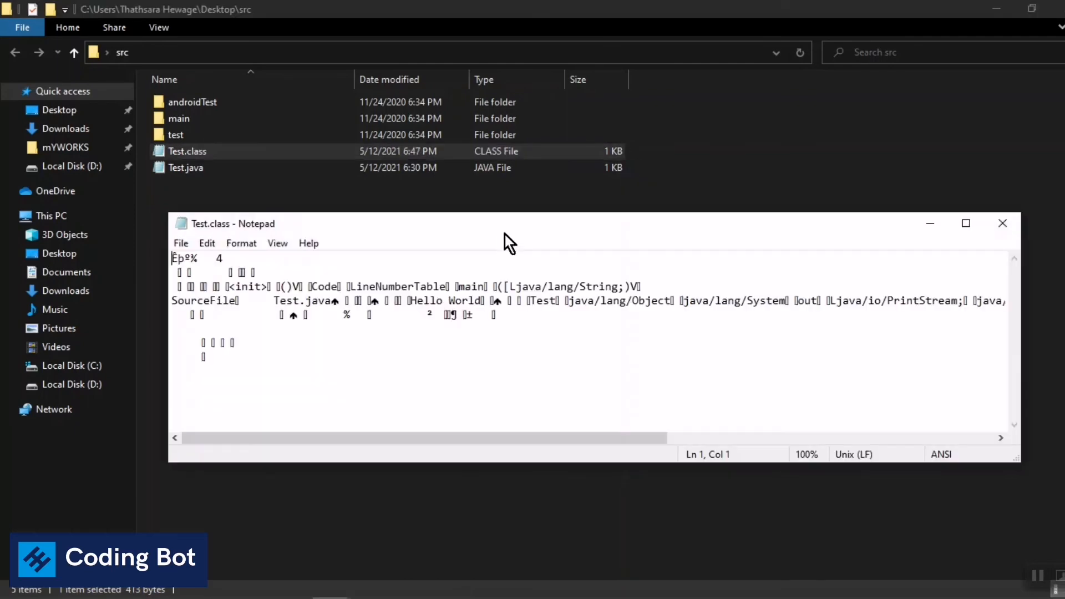
left_click_drag(510, 224, 597, 203)
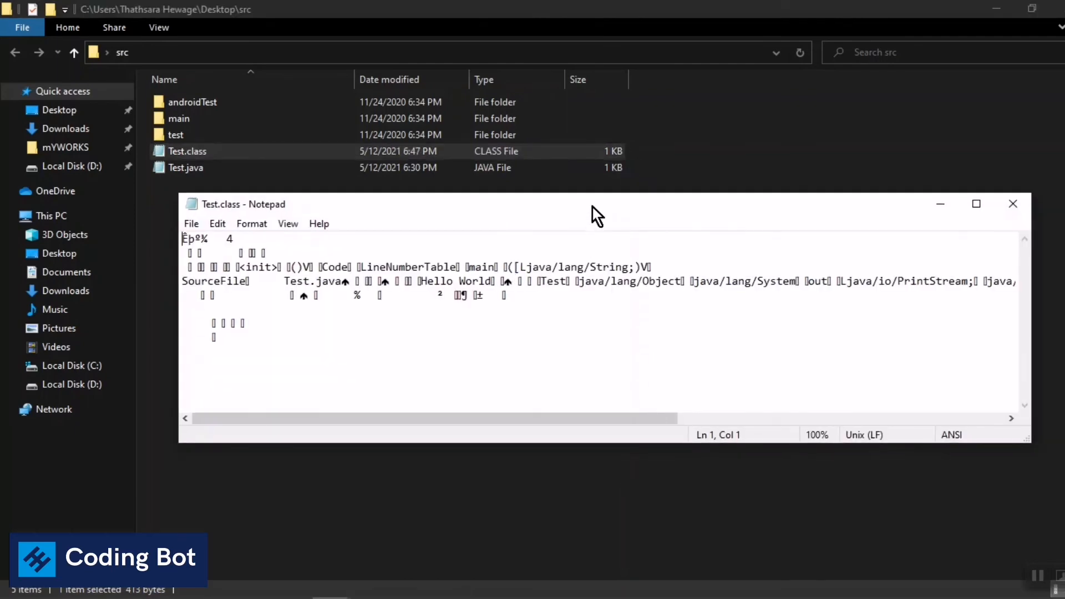